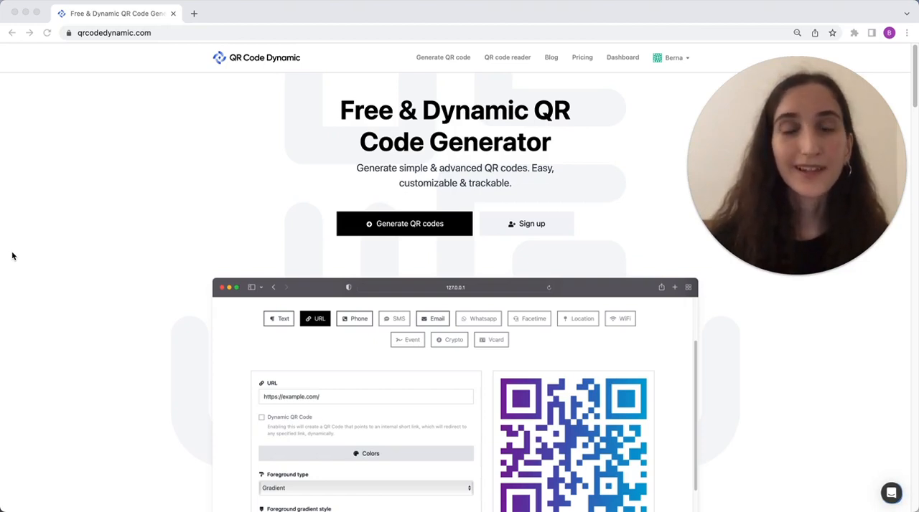
mouse_move(353, 260)
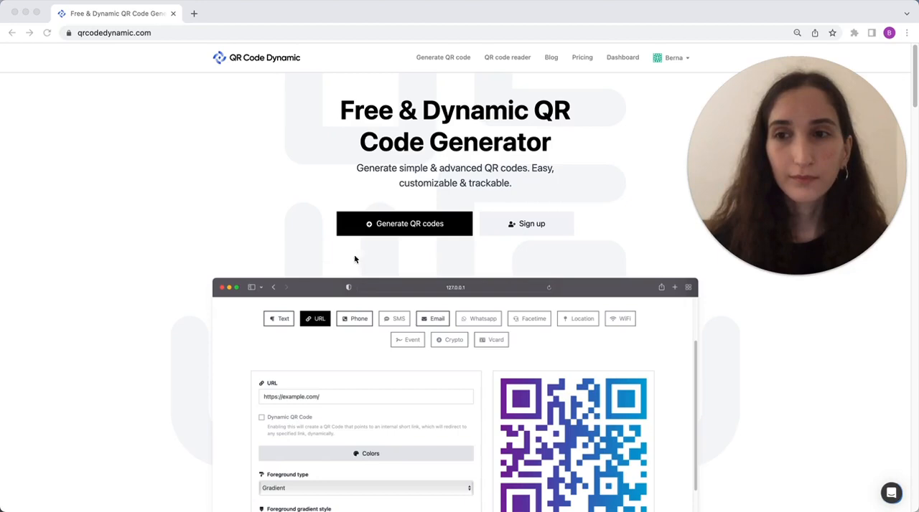
mouse_move(439, 235)
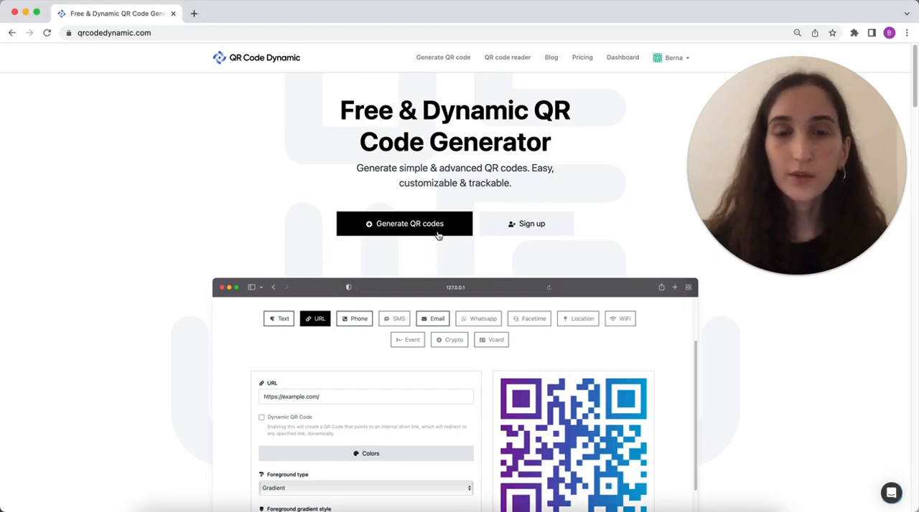
Step: Start a URL QR code in the generator with the Dynamic QR code option enabled
left_click(405, 224)
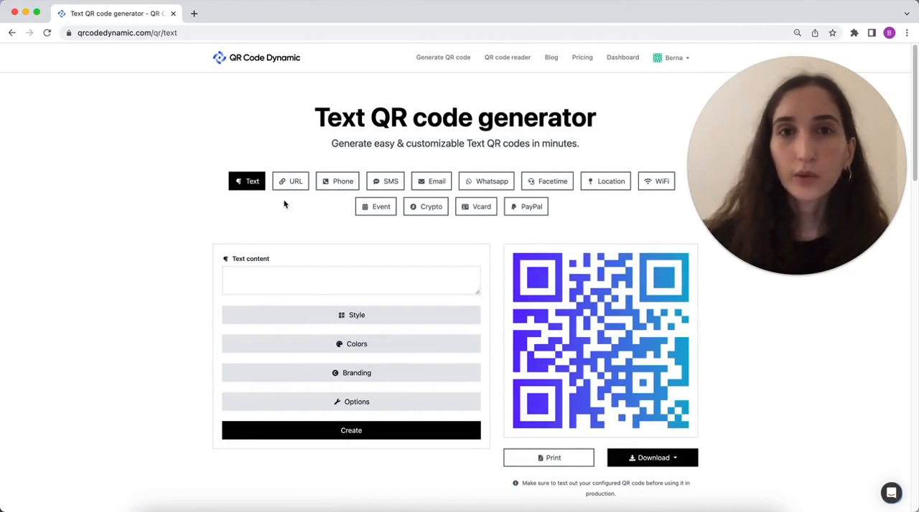
mouse_move(290, 181)
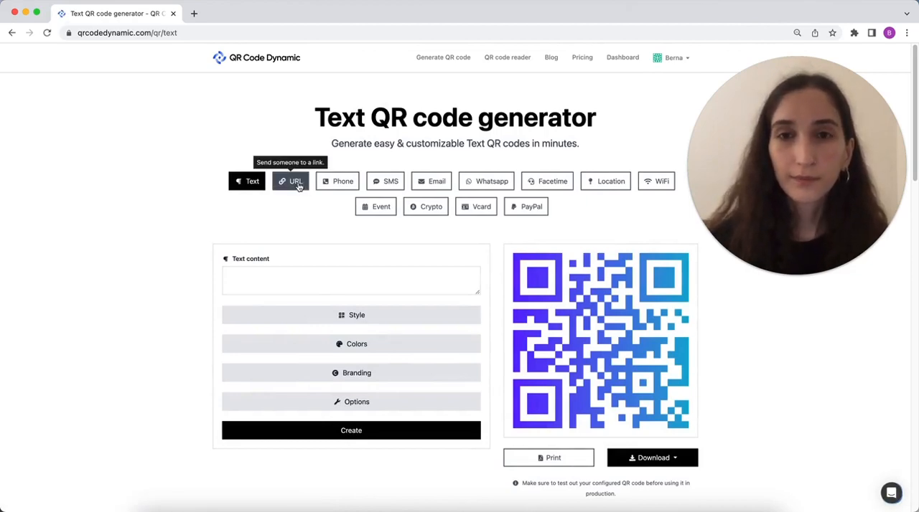
left_click(290, 181)
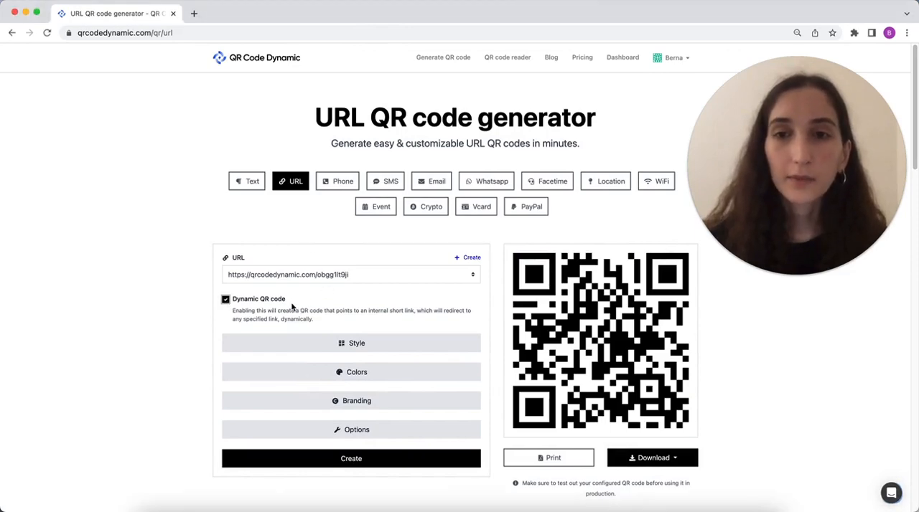
mouse_move(393, 303)
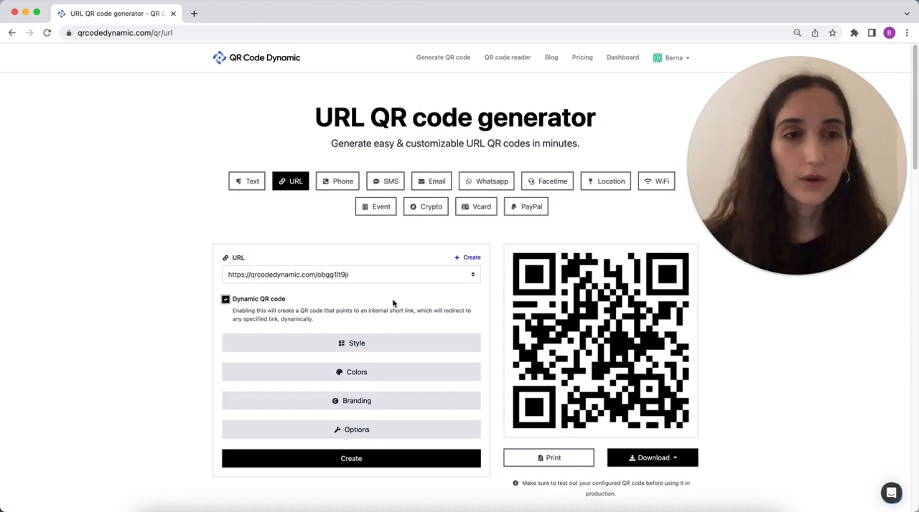
mouse_move(416, 261)
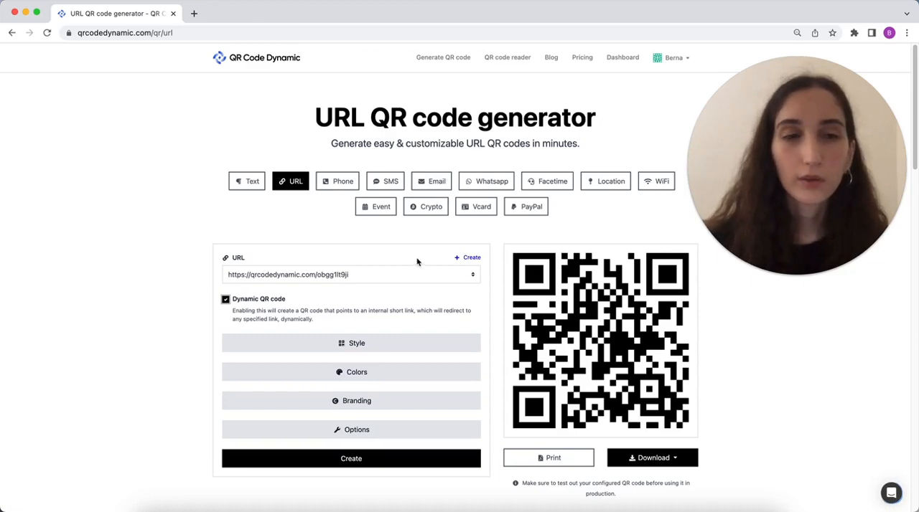
mouse_move(474, 257)
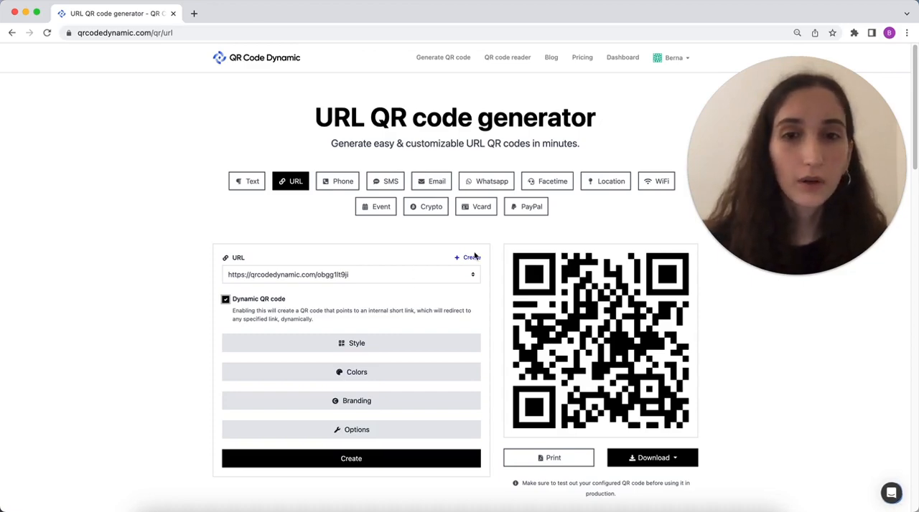
left_click(468, 258)
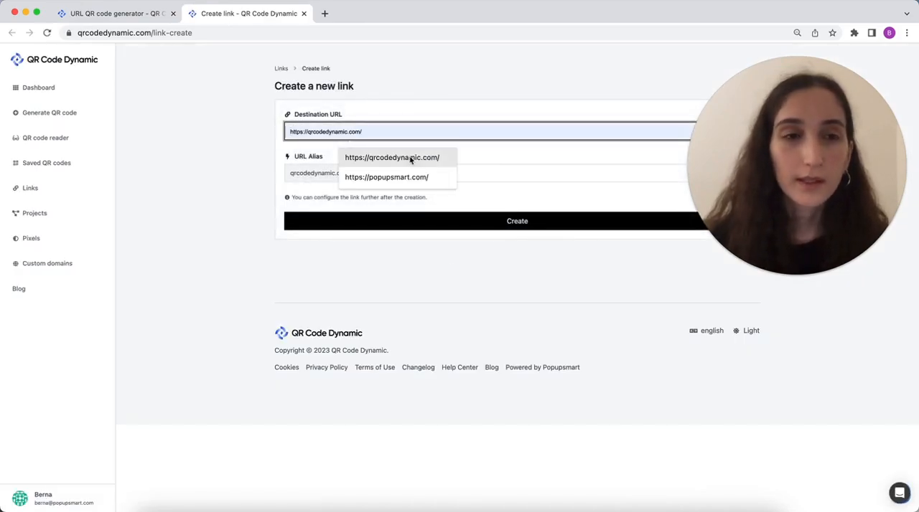
left_click(390, 158)
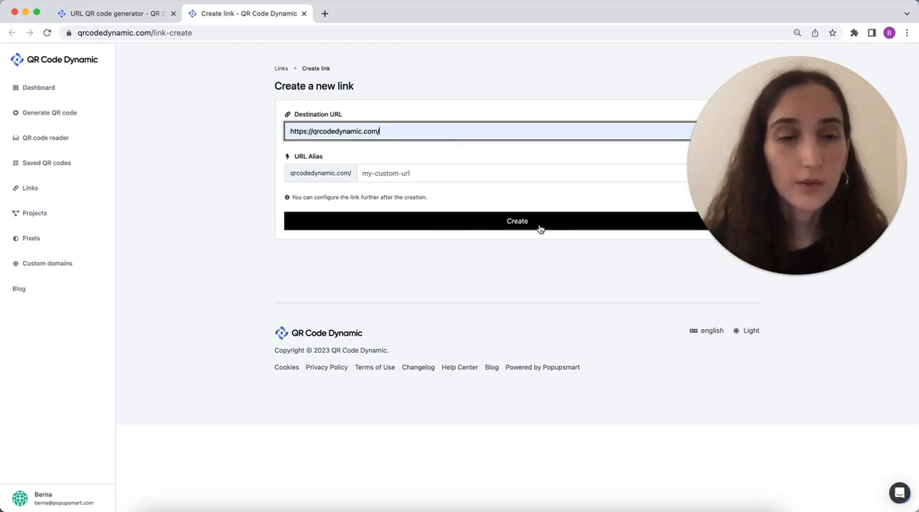
left_click(516, 221)
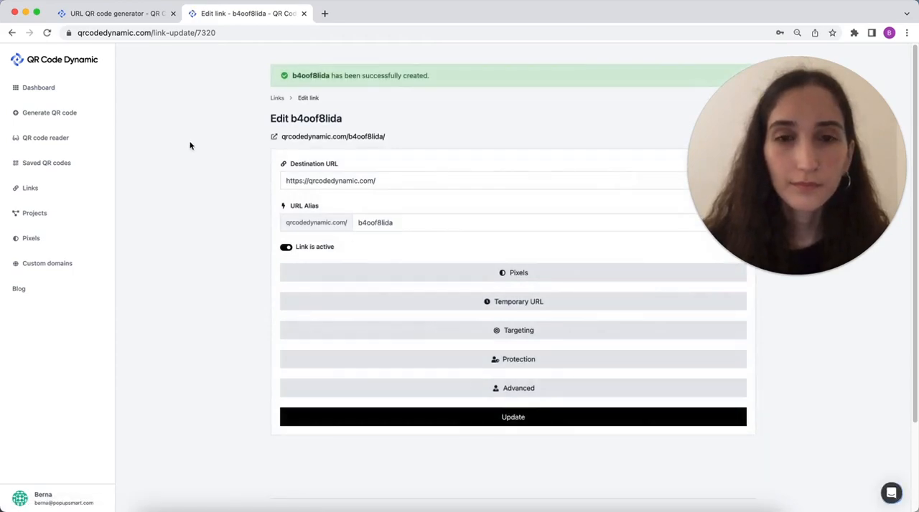
Step: Create the dynamic QR code using the b4oof8lida link as its URL
left_click(115, 13)
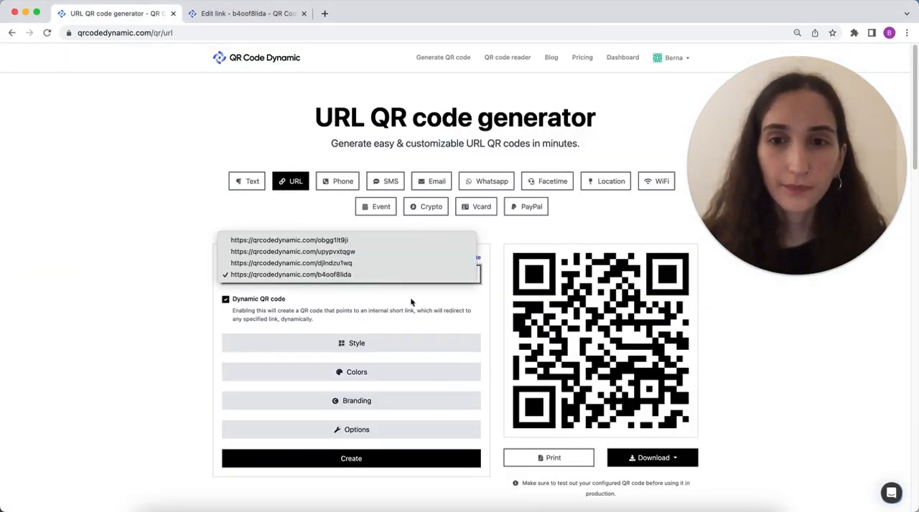
left_click(290, 274)
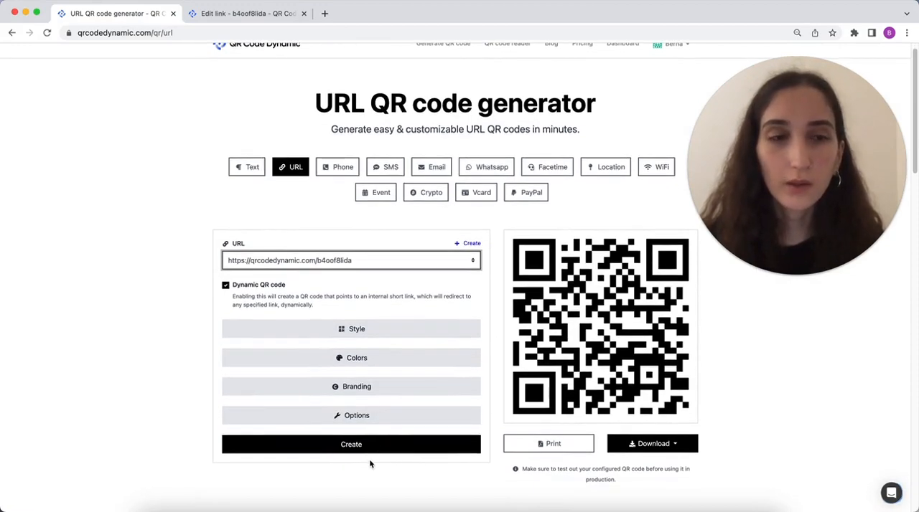
left_click(350, 445)
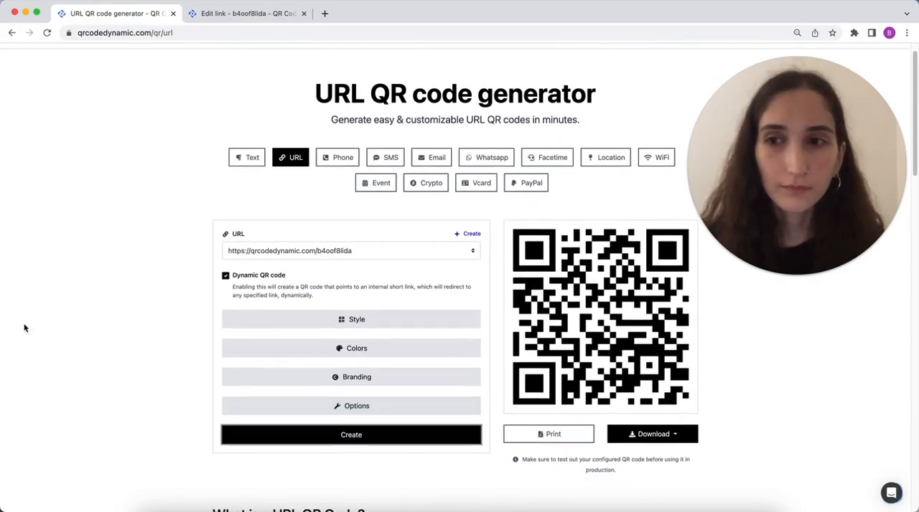
scroll("up", 3)
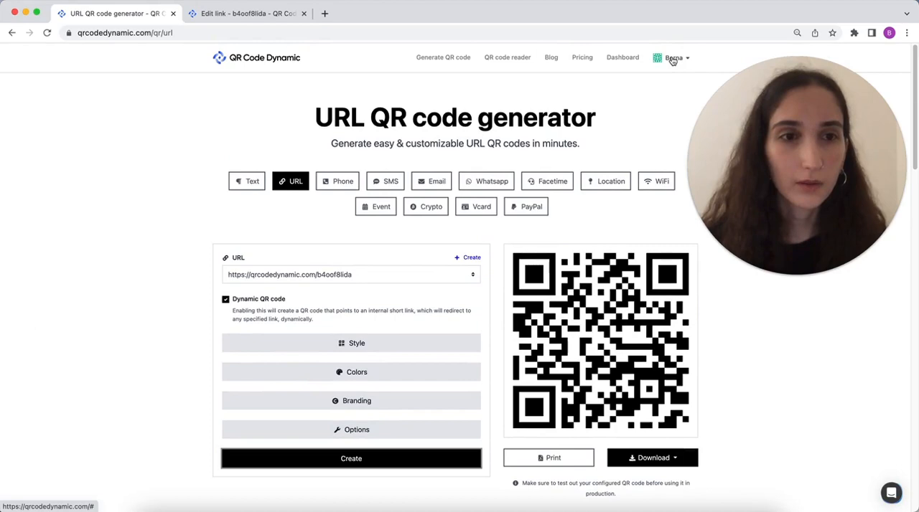
Step: Show the row actions for b4oof8lida in the account's Links list
left_click(672, 58)
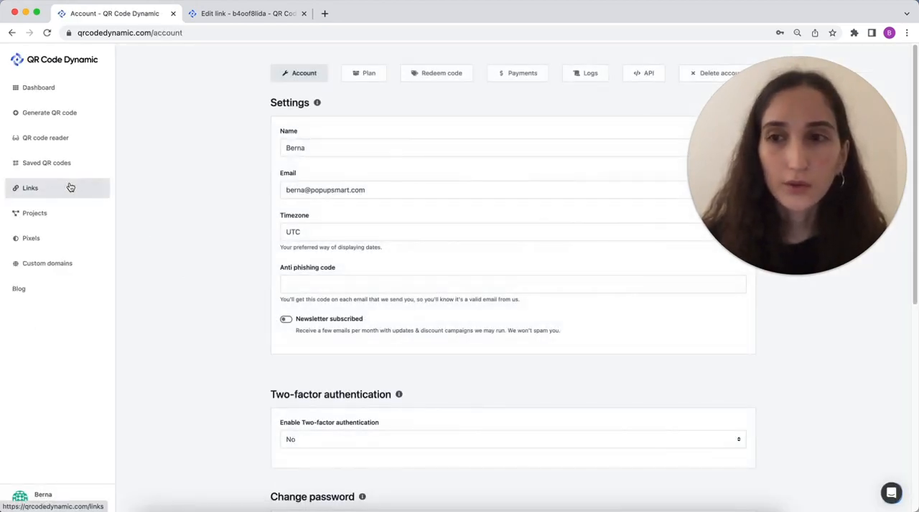
left_click(30, 188)
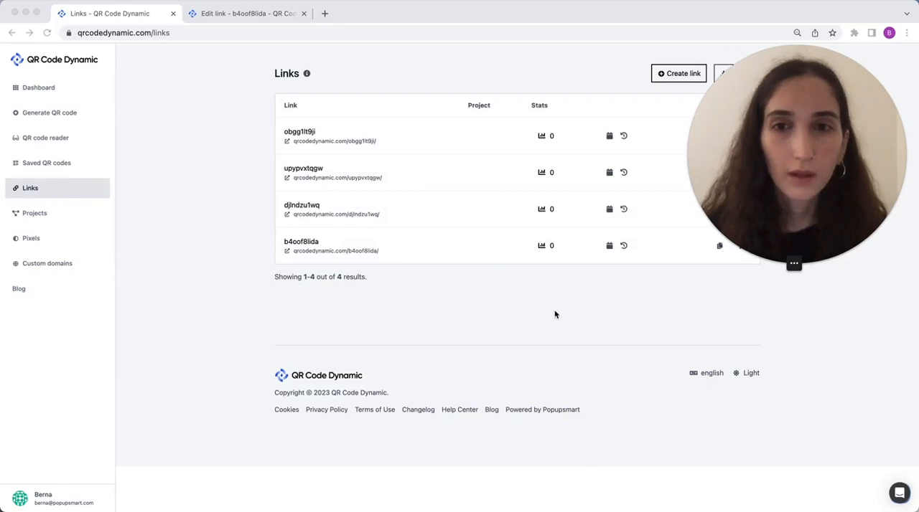
mouse_move(673, 287)
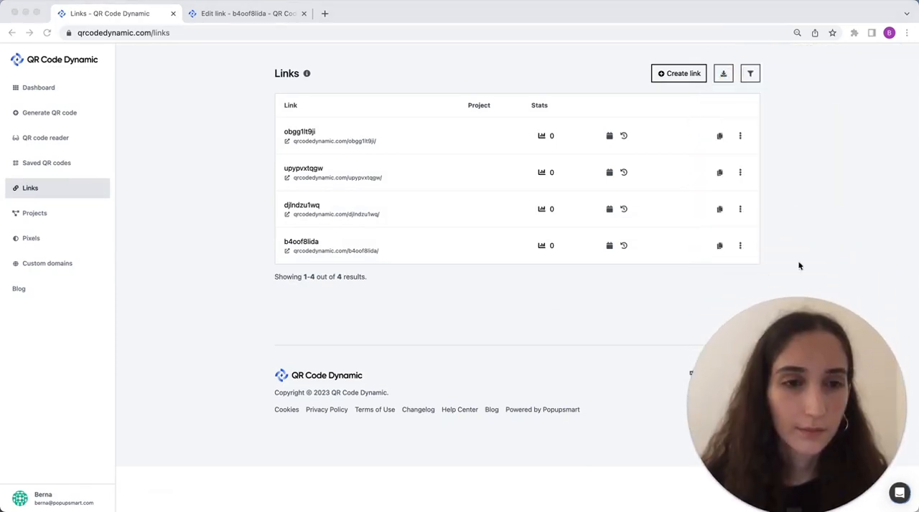
left_click(741, 246)
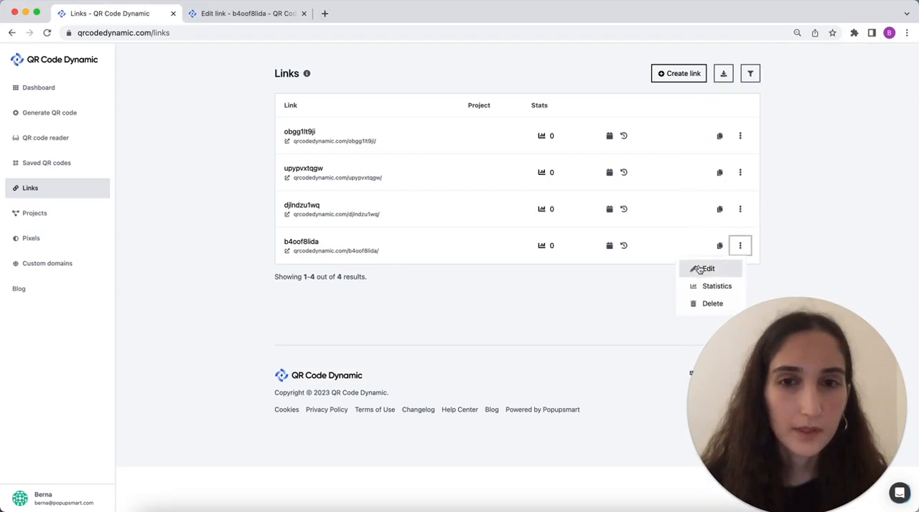
Step: Edit b4oof8lida and switch on the Schedule toggle under Temporary URL
left_click(709, 268)
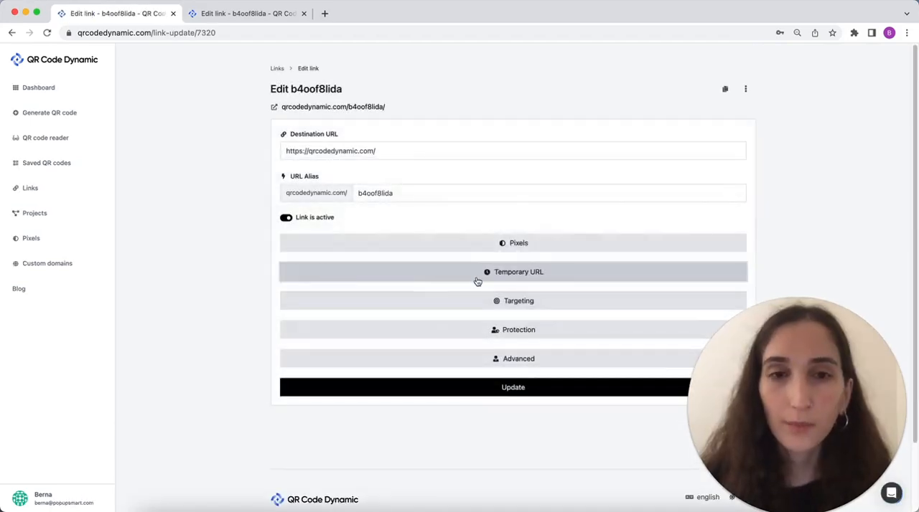
left_click(518, 272)
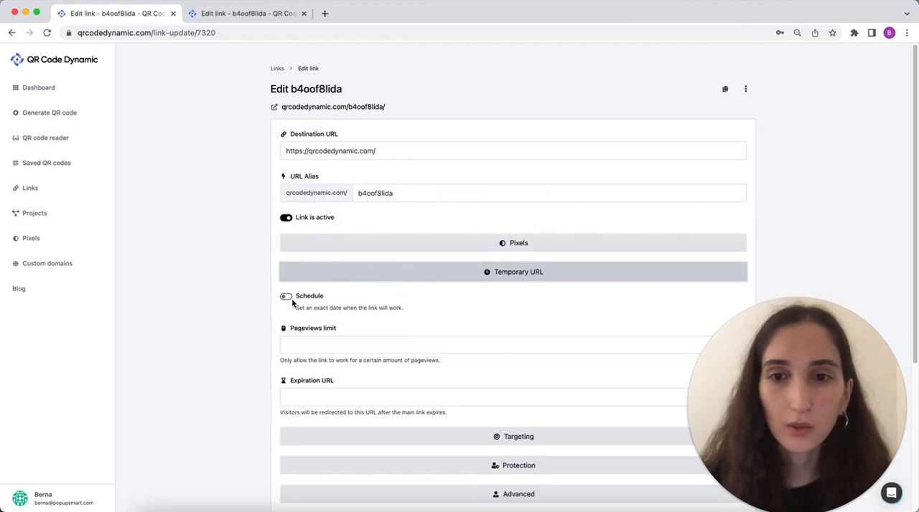
left_click(286, 296)
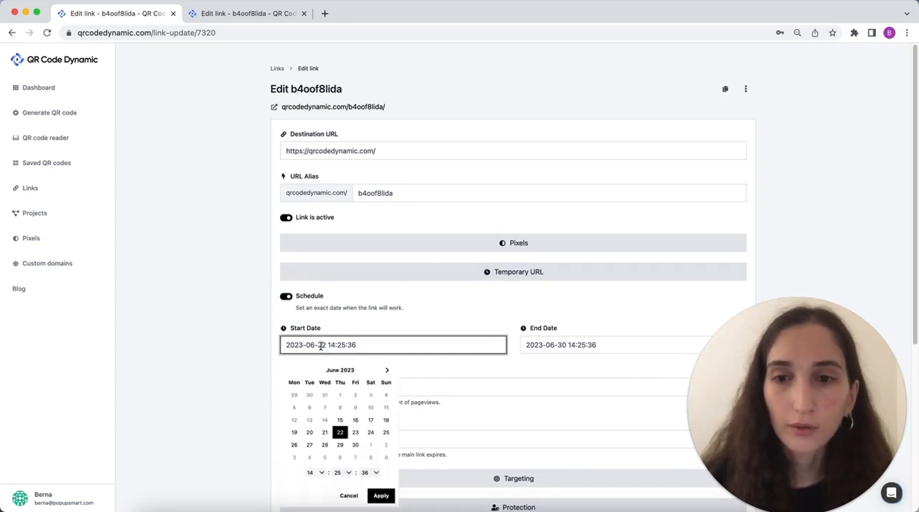
Step: Set the schedule's start date to 2023-06-23 and end date to 2023-07-08
left_click(339, 432)
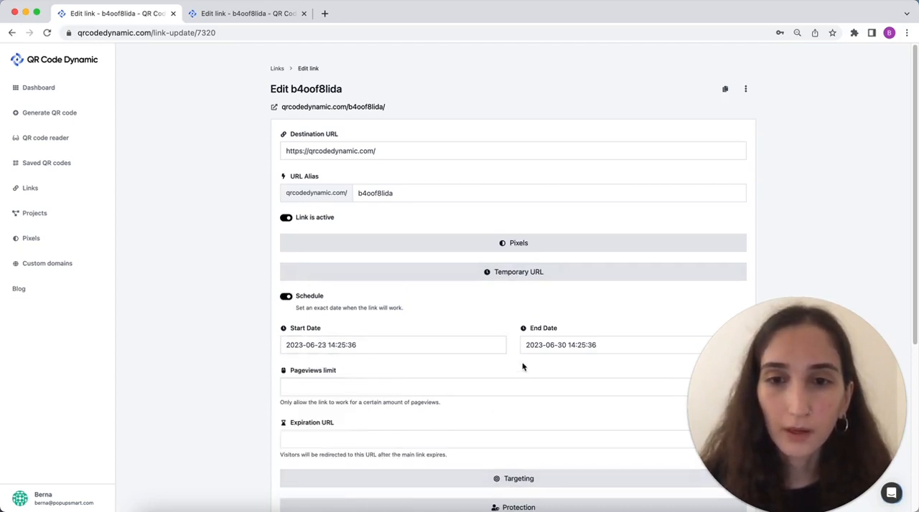
left_click(614, 346)
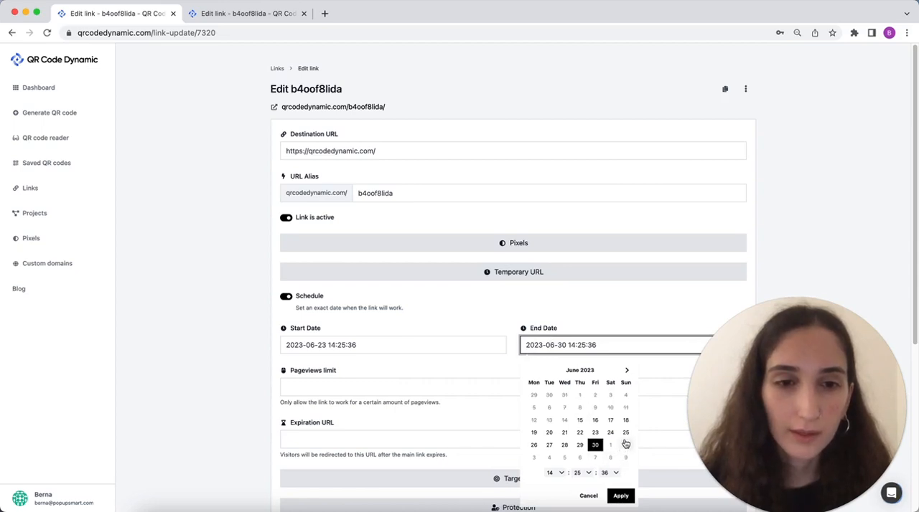
left_click(626, 370)
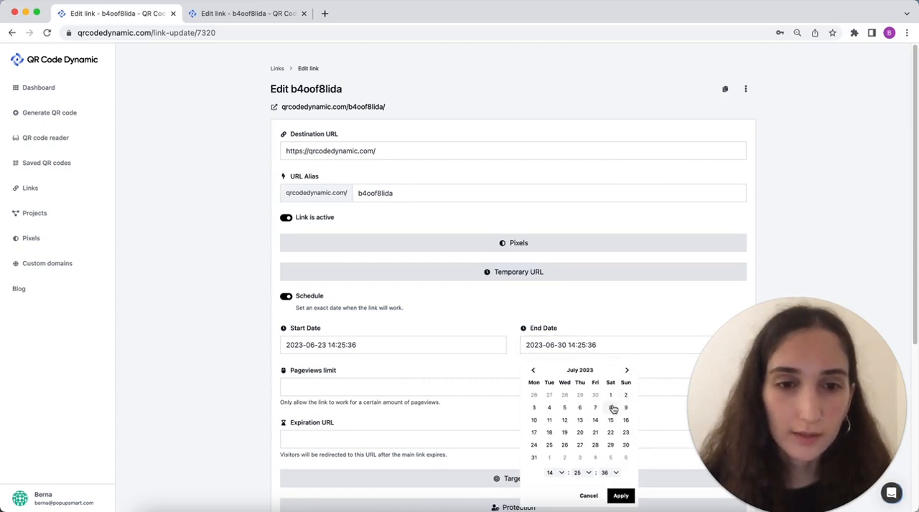
left_click(620, 497)
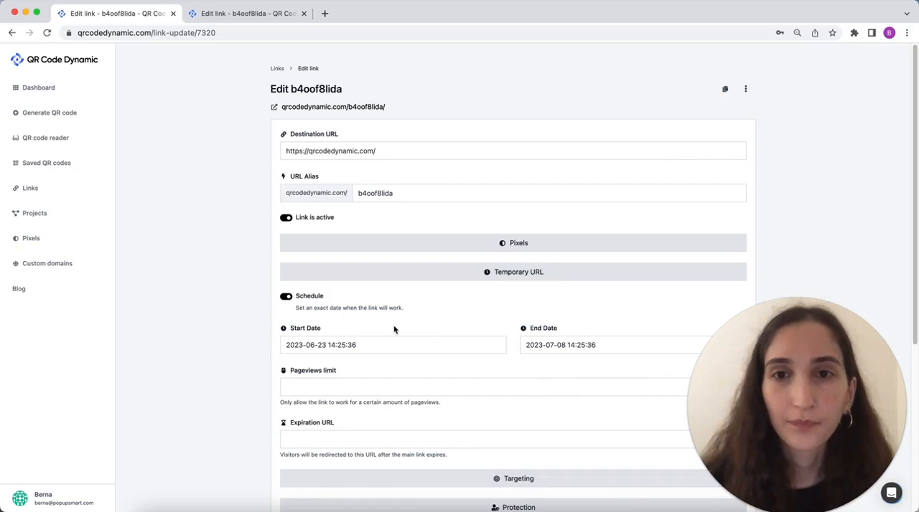
Step: Update the link so the 23 June–8 July schedule is saved with a success message
scroll("down", 3)
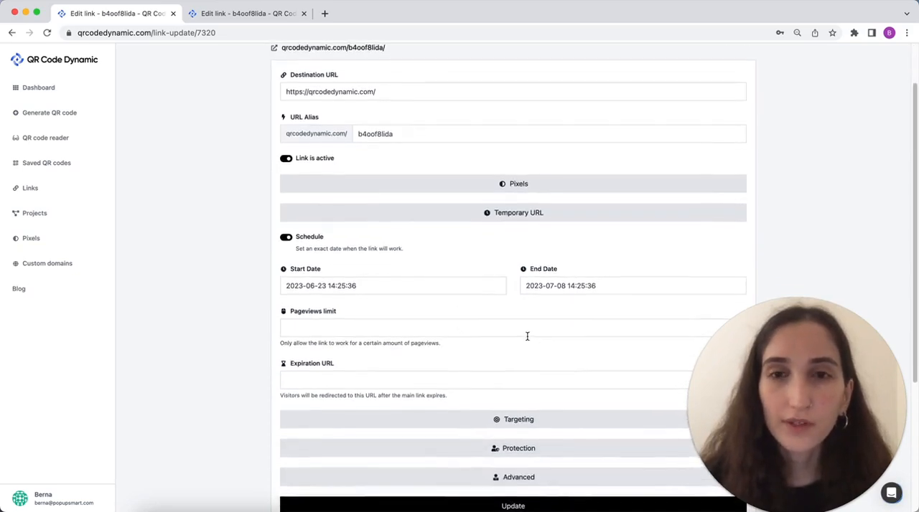
scroll("down", 3)
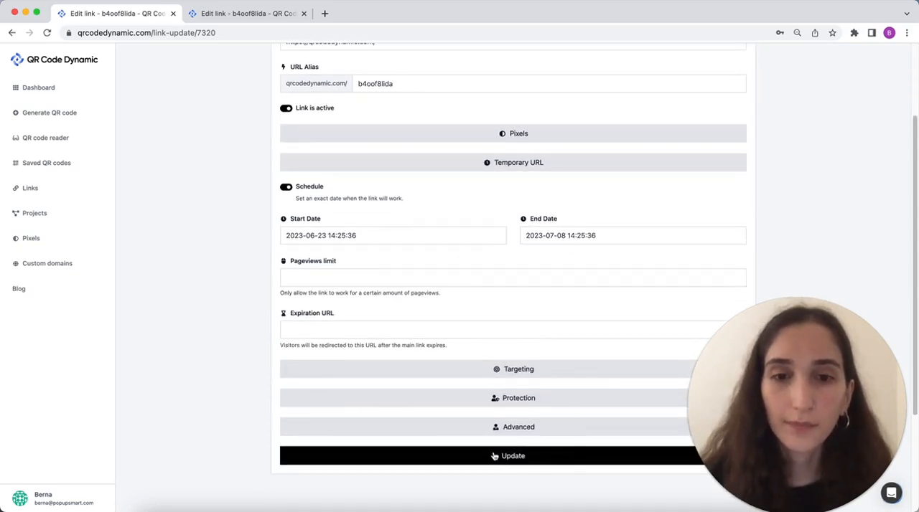
left_click(512, 456)
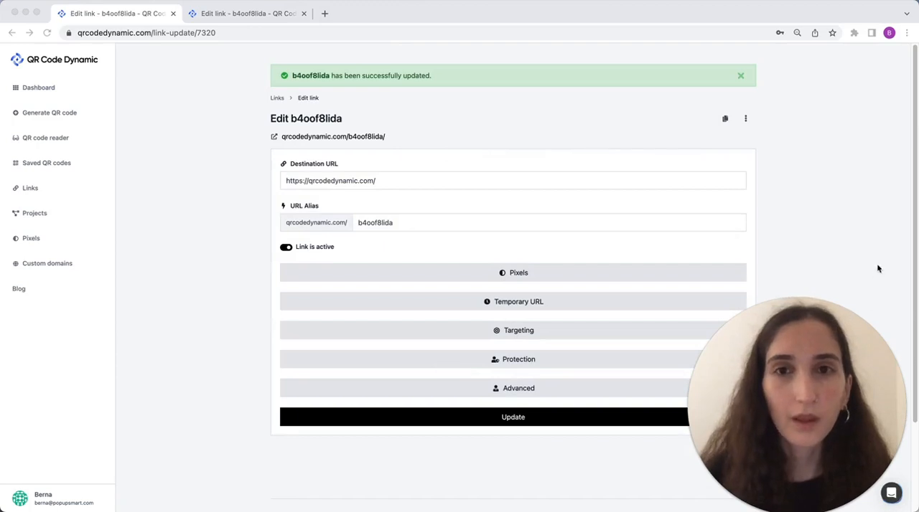
mouse_move(875, 221)
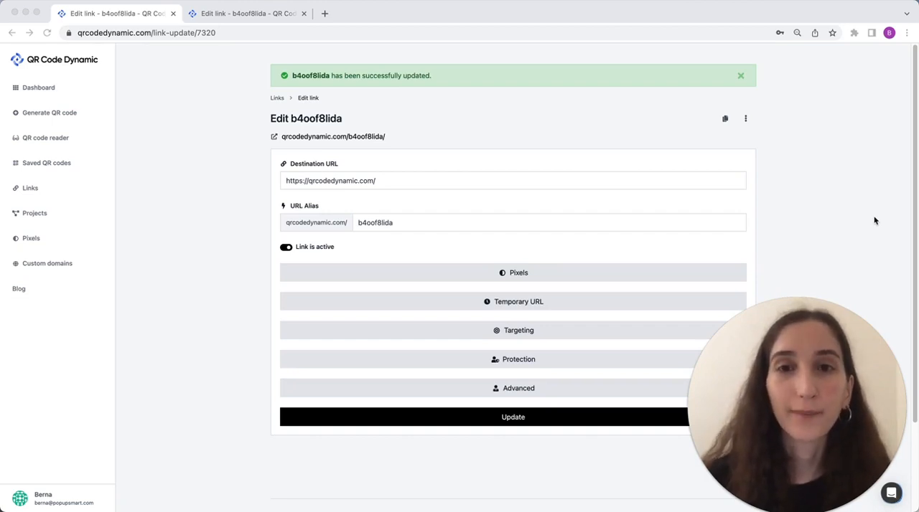
mouse_move(11, 250)
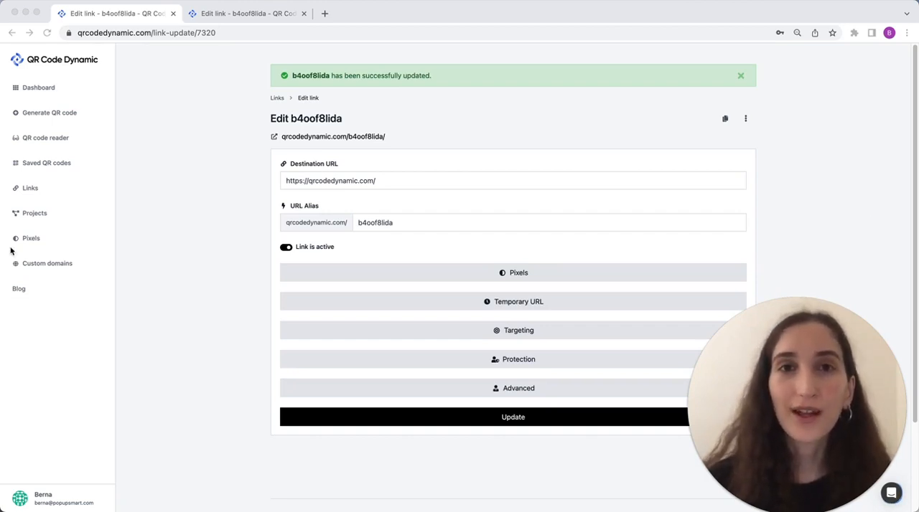